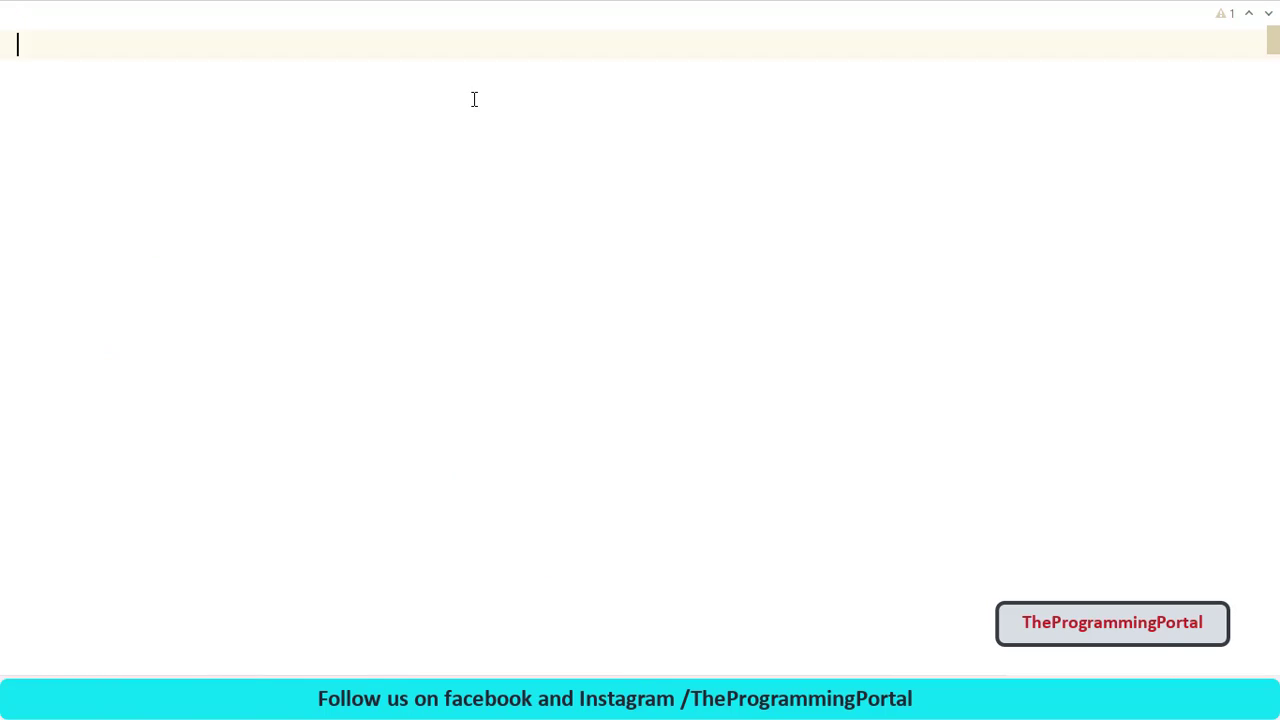
# Import os and set folder_path to "H:\project-purpose"
pyautogui.write('import os')
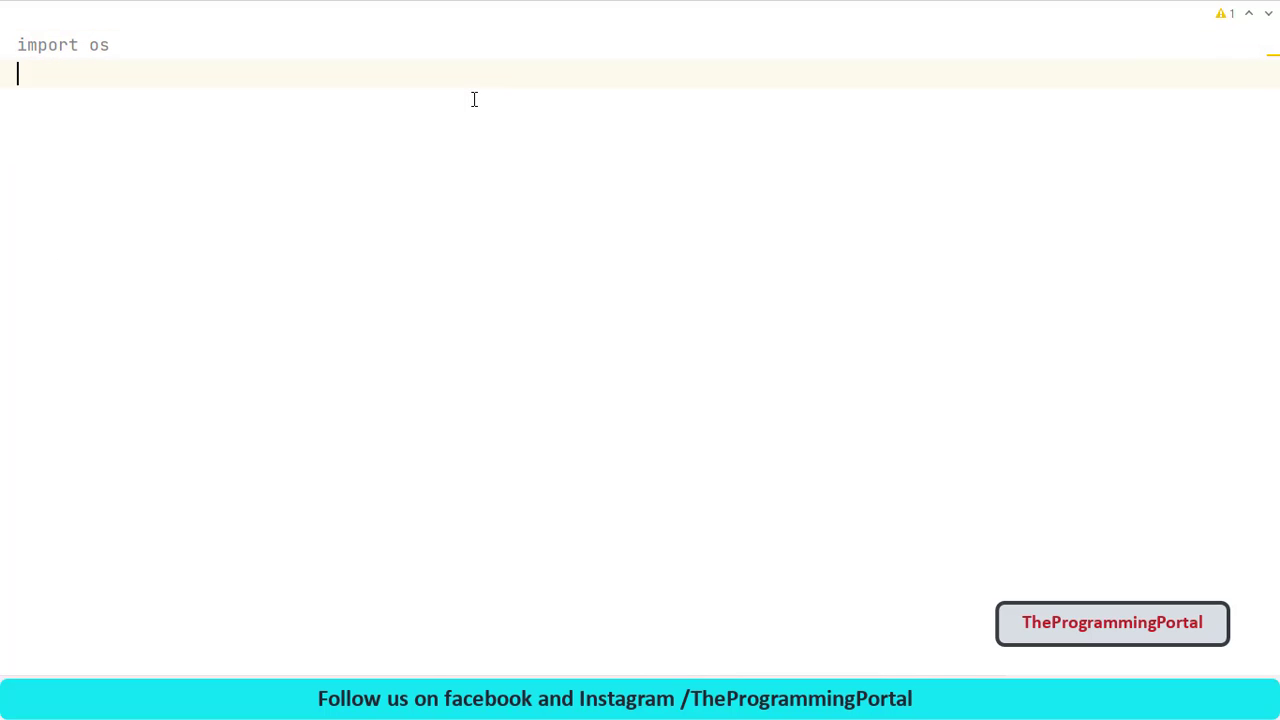
pyautogui.moveTo(77, 110)
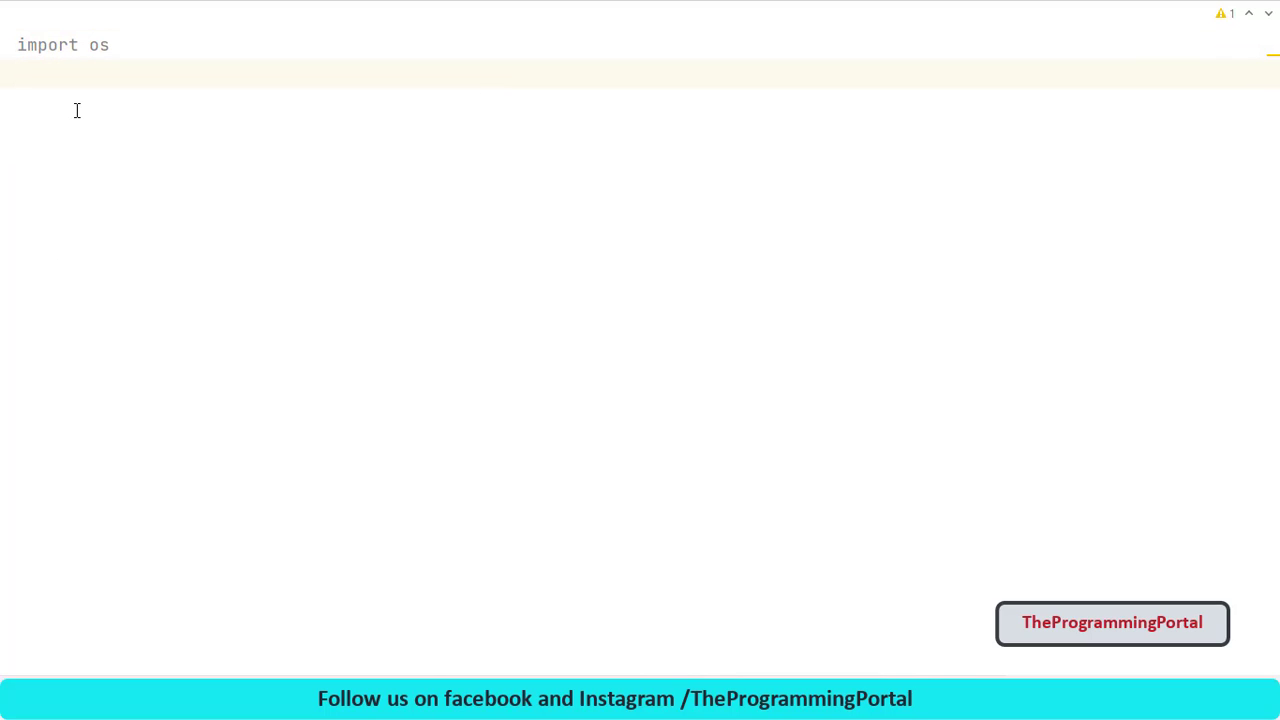
pyautogui.write('folder')
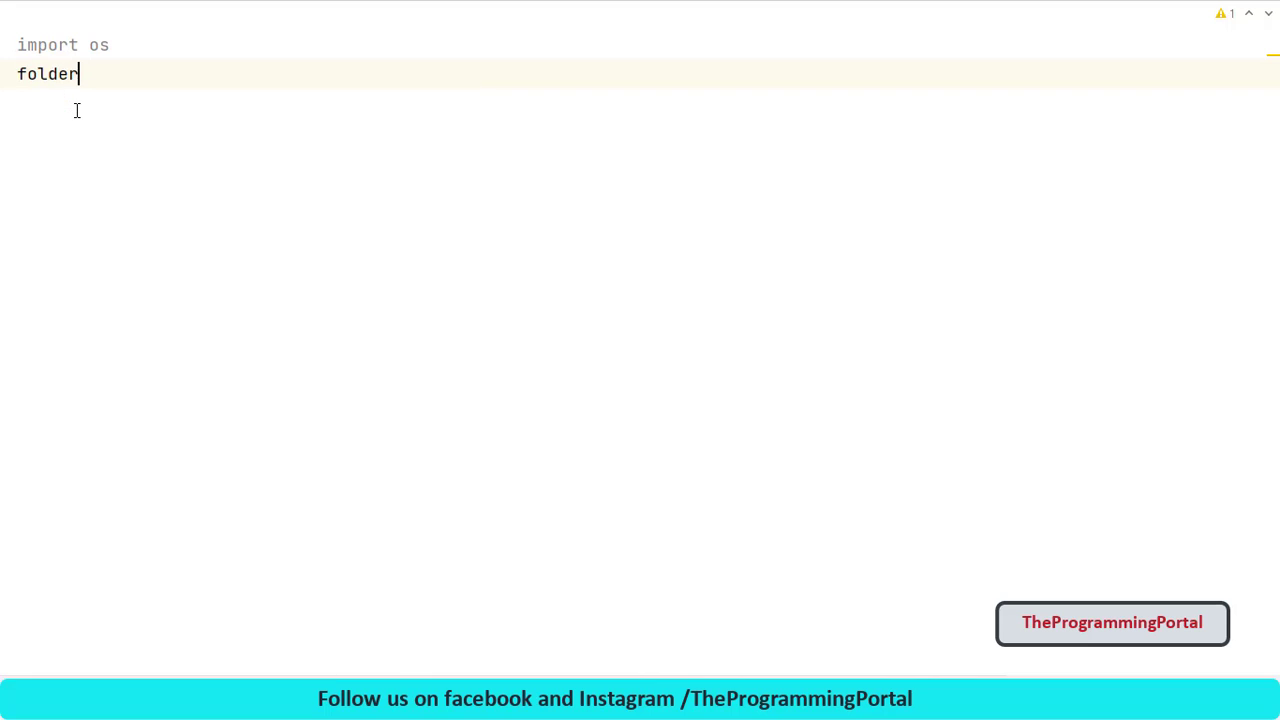
pyautogui.write('_path')
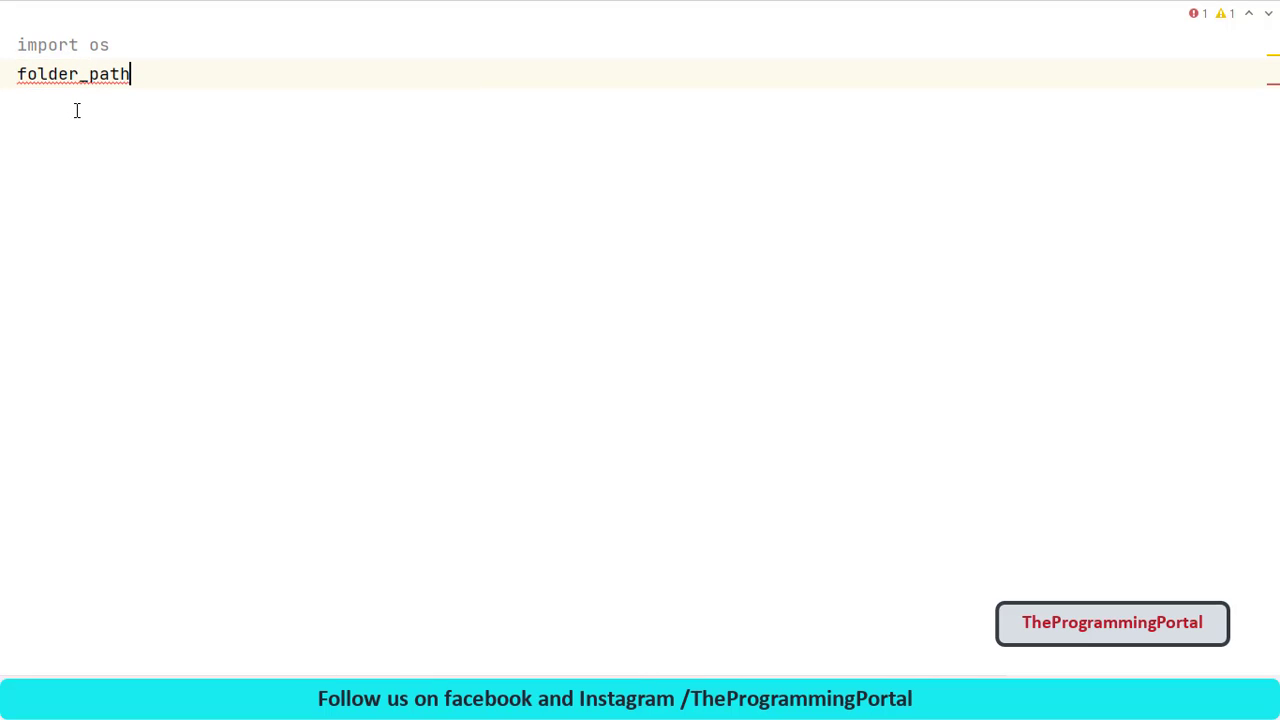
pyautogui.write('= ""')
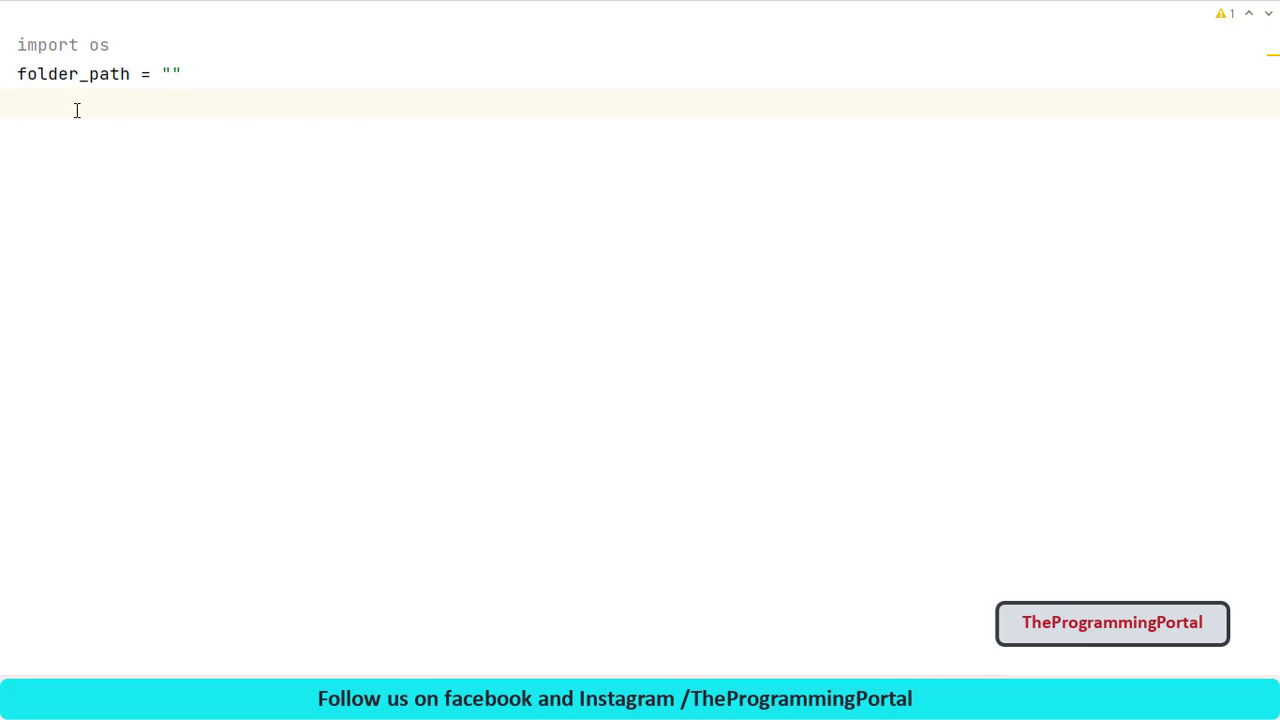
pyautogui.click(171, 73)
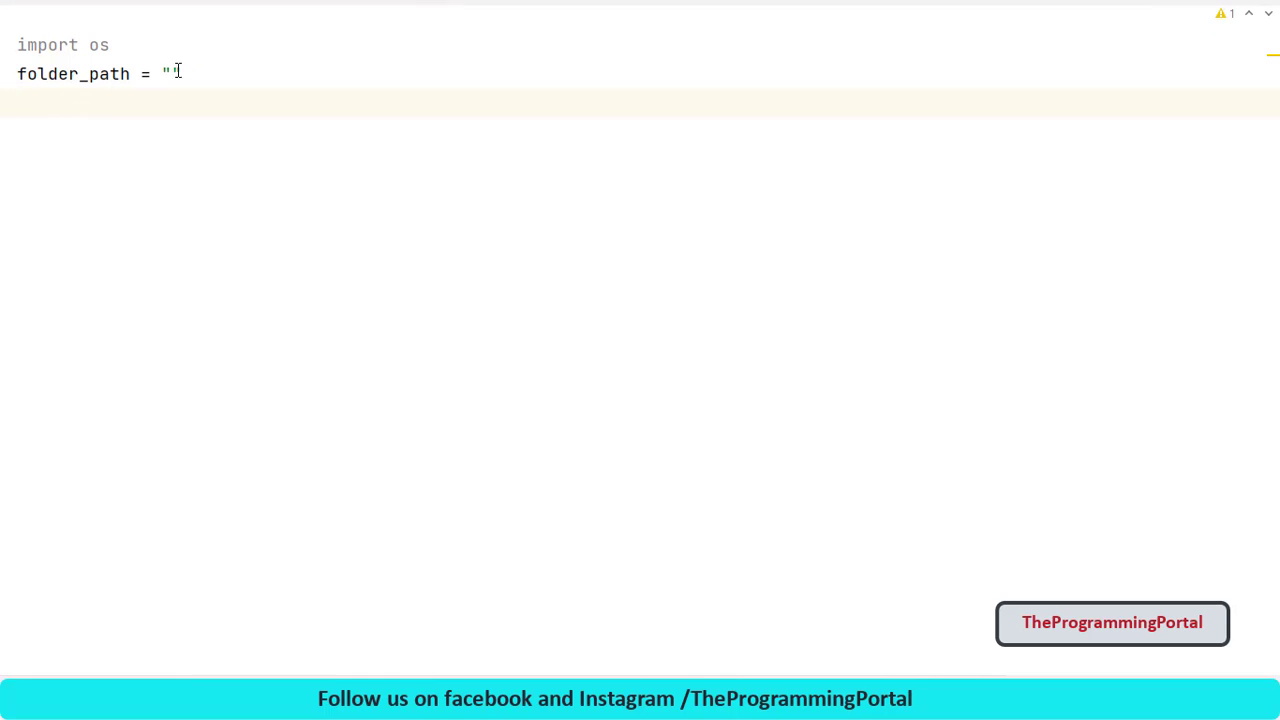
pyautogui.write('H:\\project-purpose')
pyautogui.write('for (')
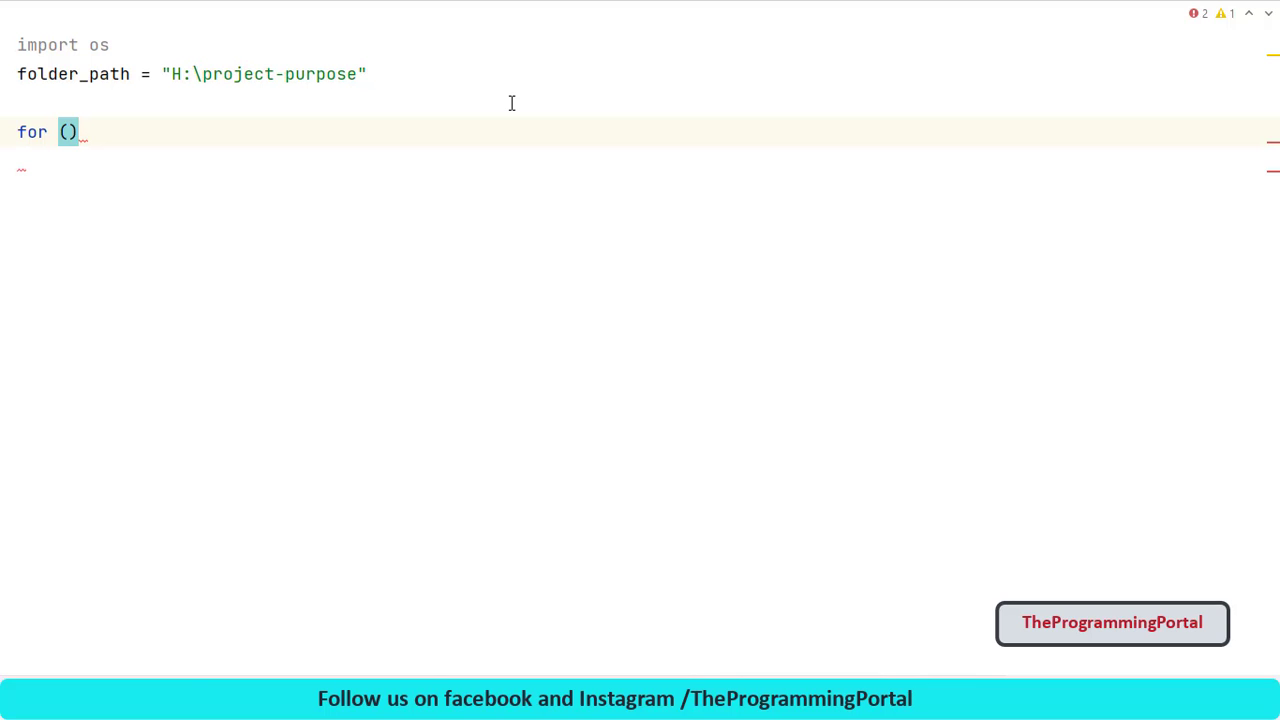
# Write the for loop unpacking current_folder, folders_in_current_folder, files_in_current_folder from os.walk(folder_path)
pyautogui.write('current_')
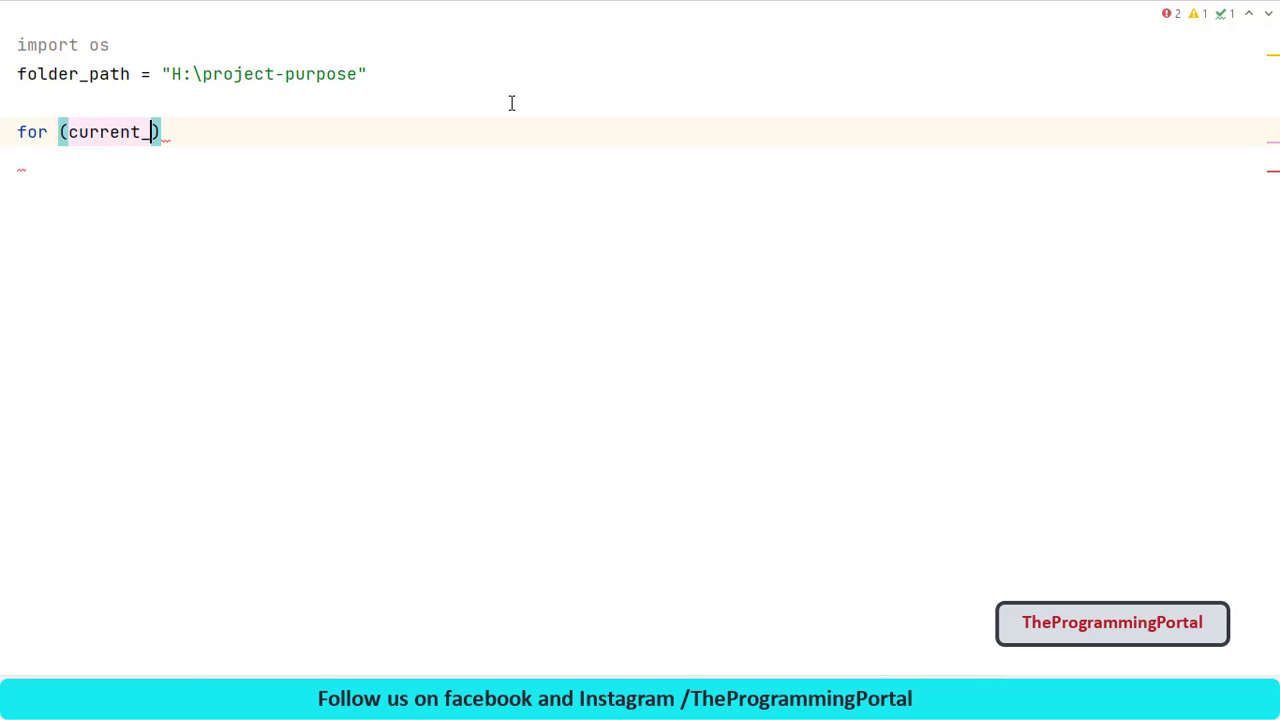
pyautogui.write('folder,')
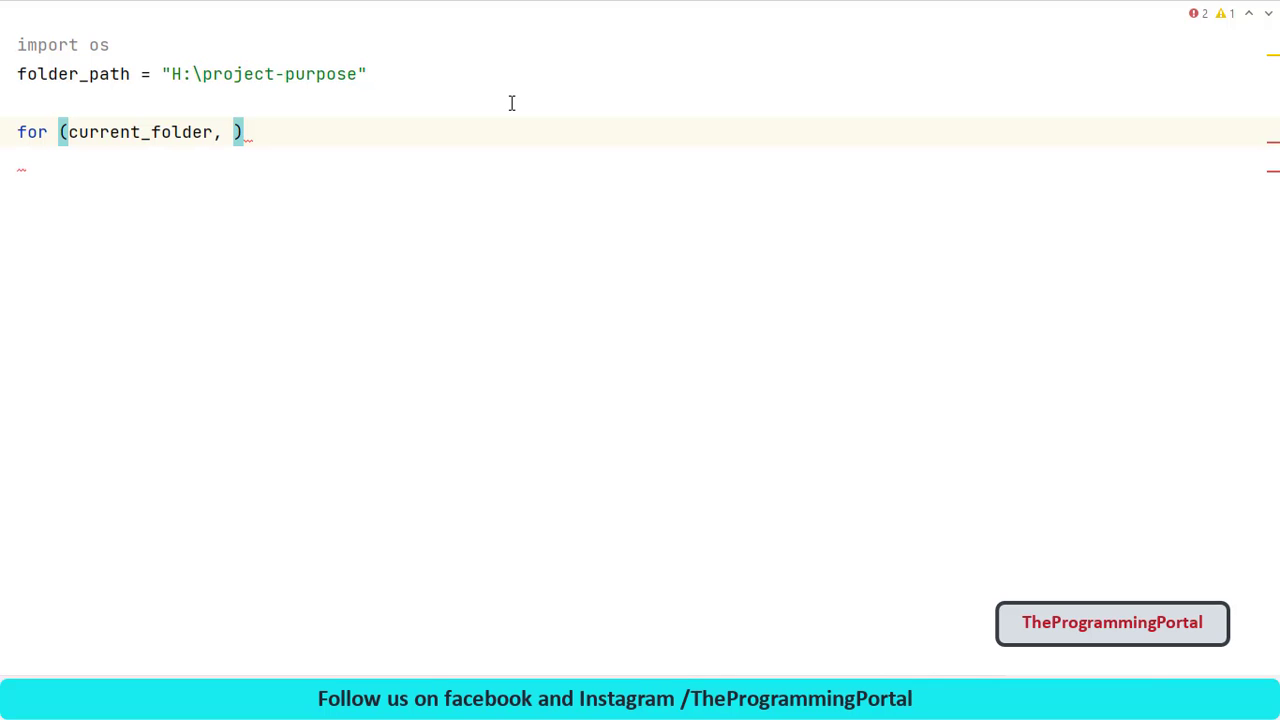
pyautogui.write('f')
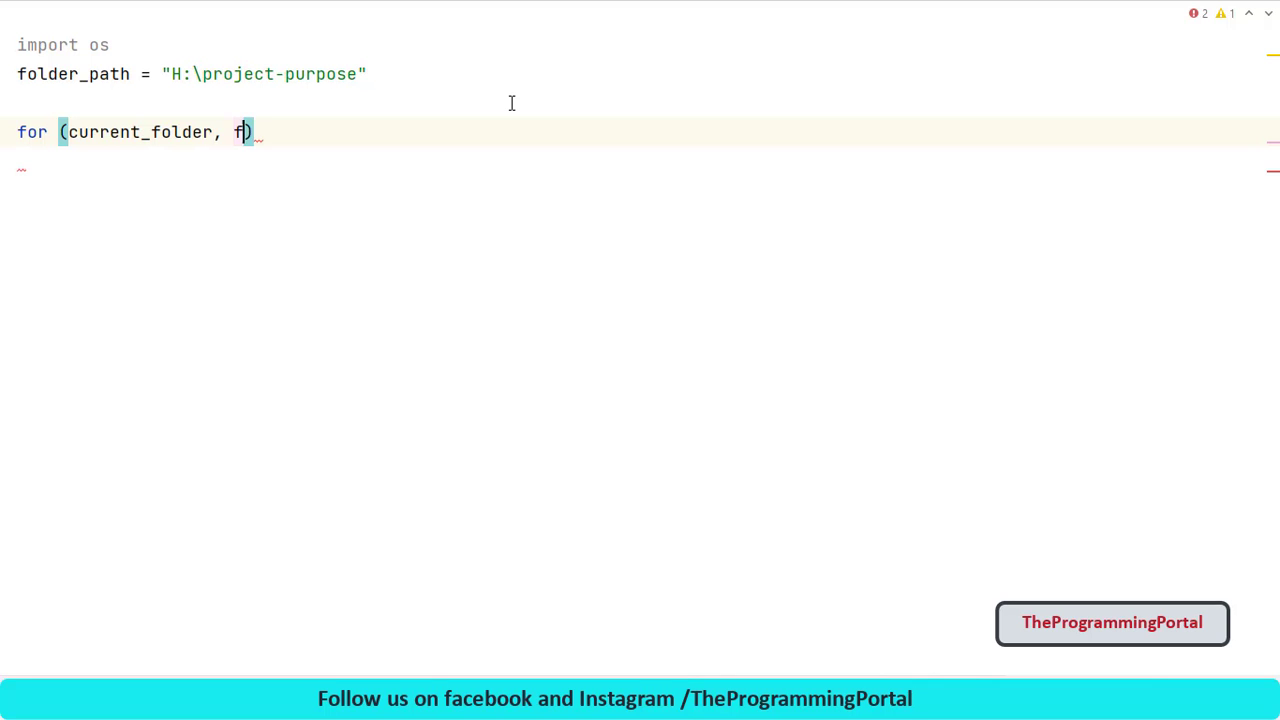
pyautogui.write('olders_in_current_folder,')
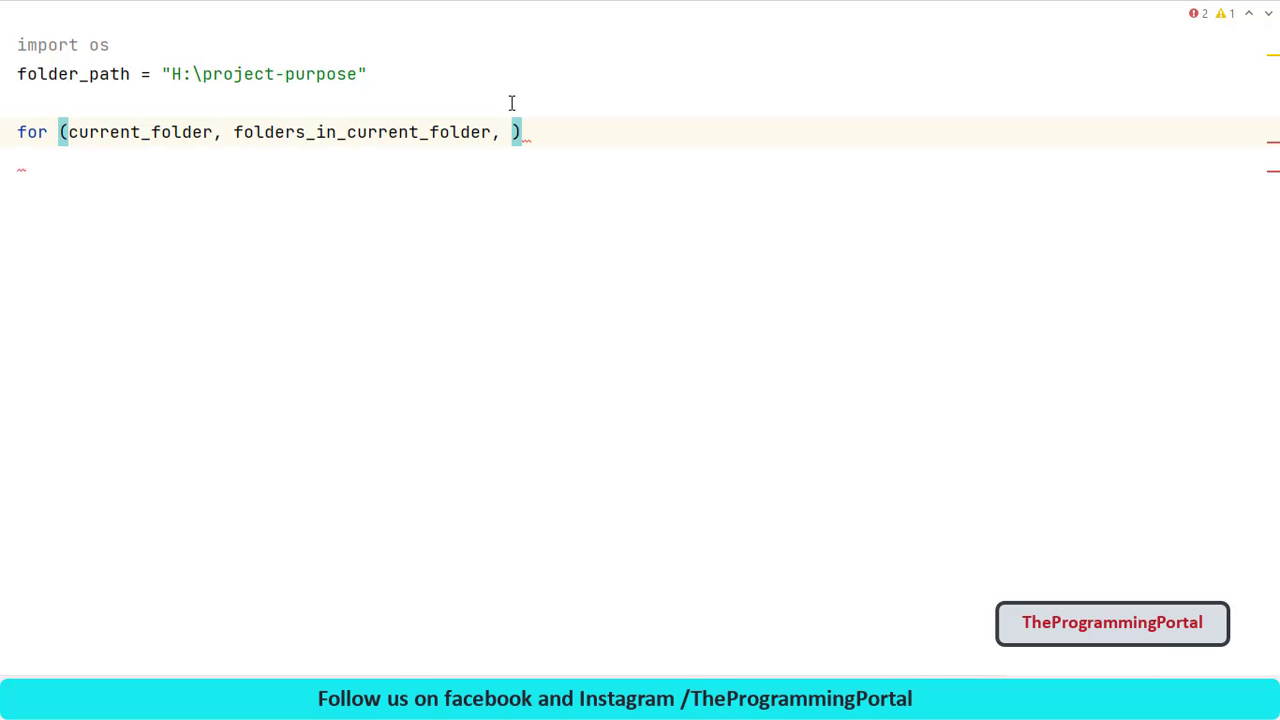
pyautogui.write('f')
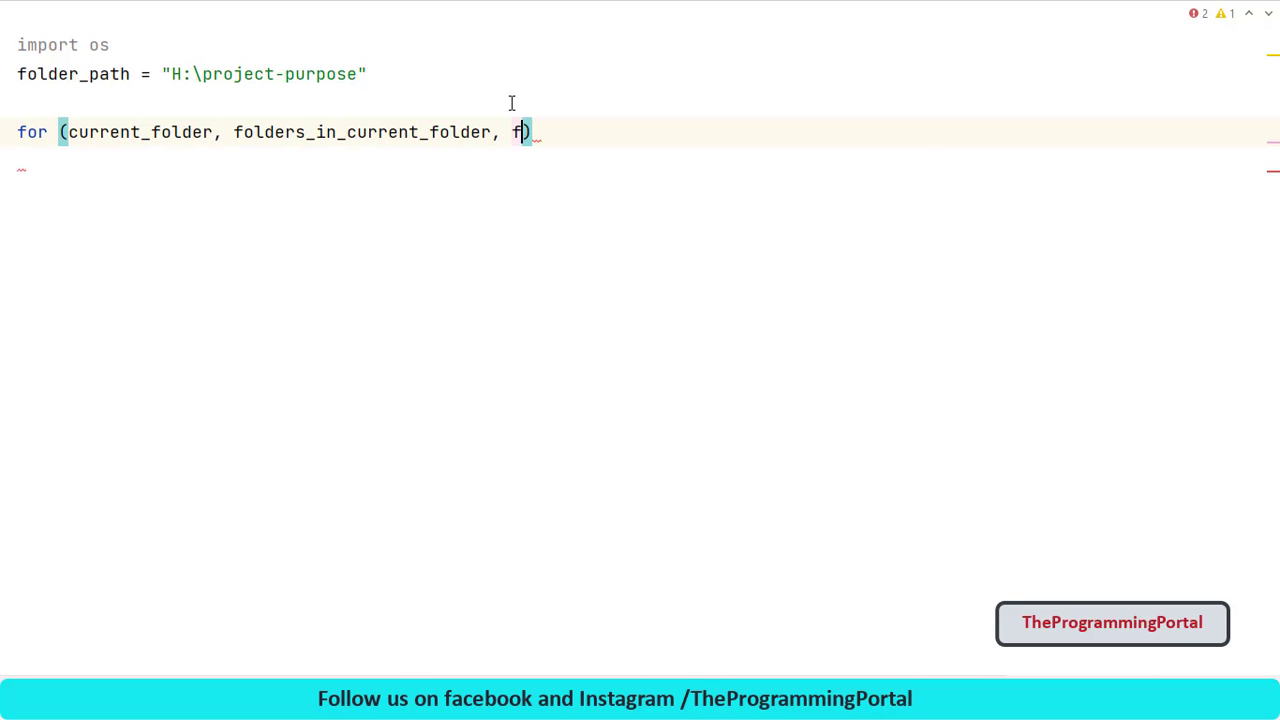
pyautogui.write('iles_')
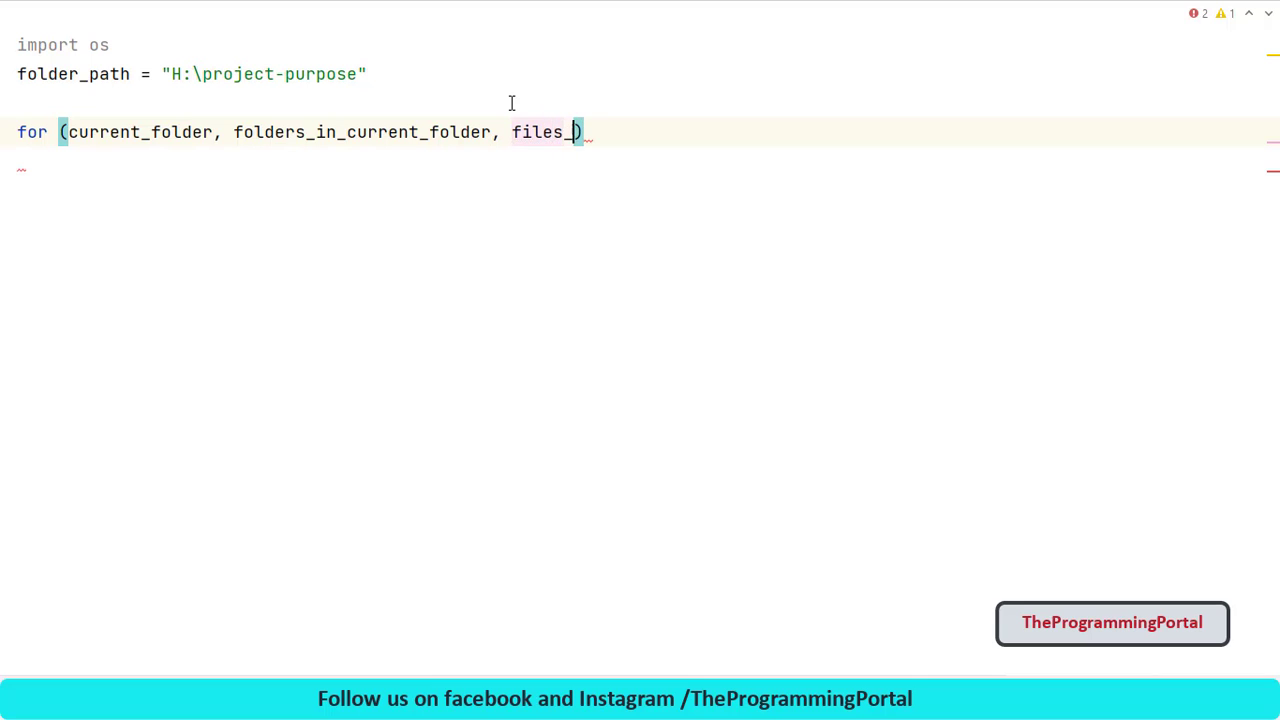
pyautogui.write('in_cur')
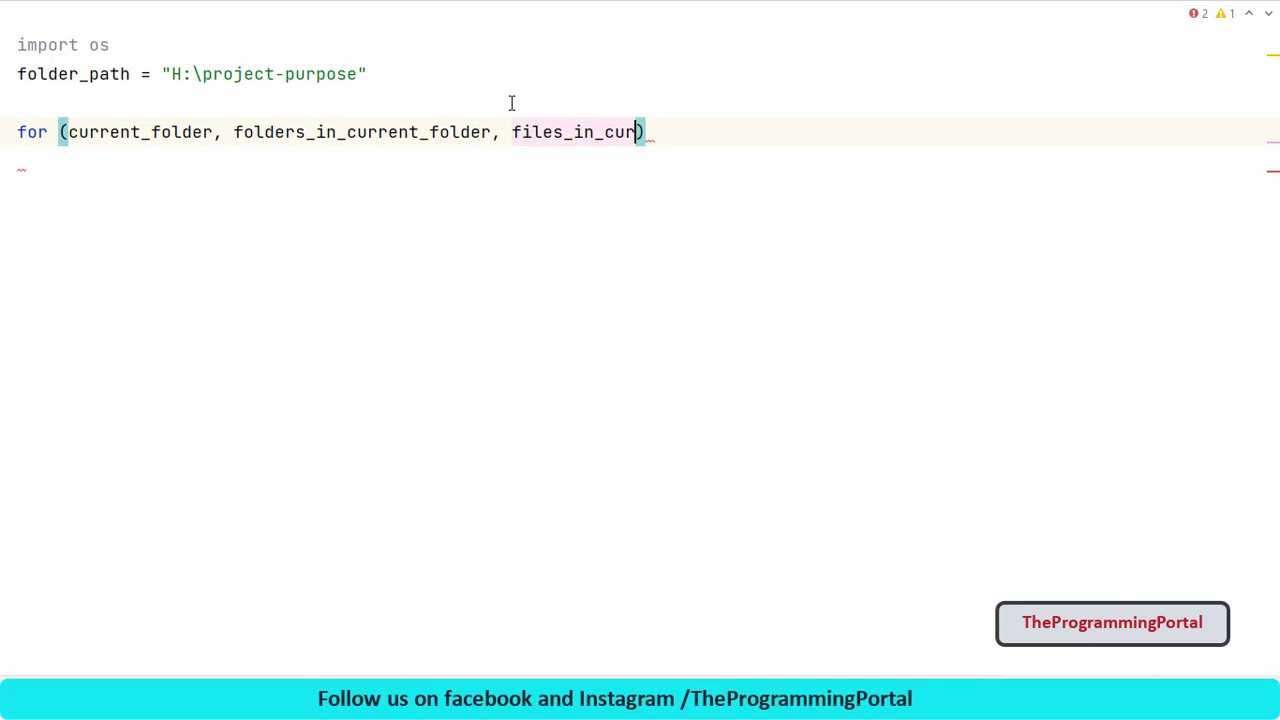
pyautogui.write('rent_folder')
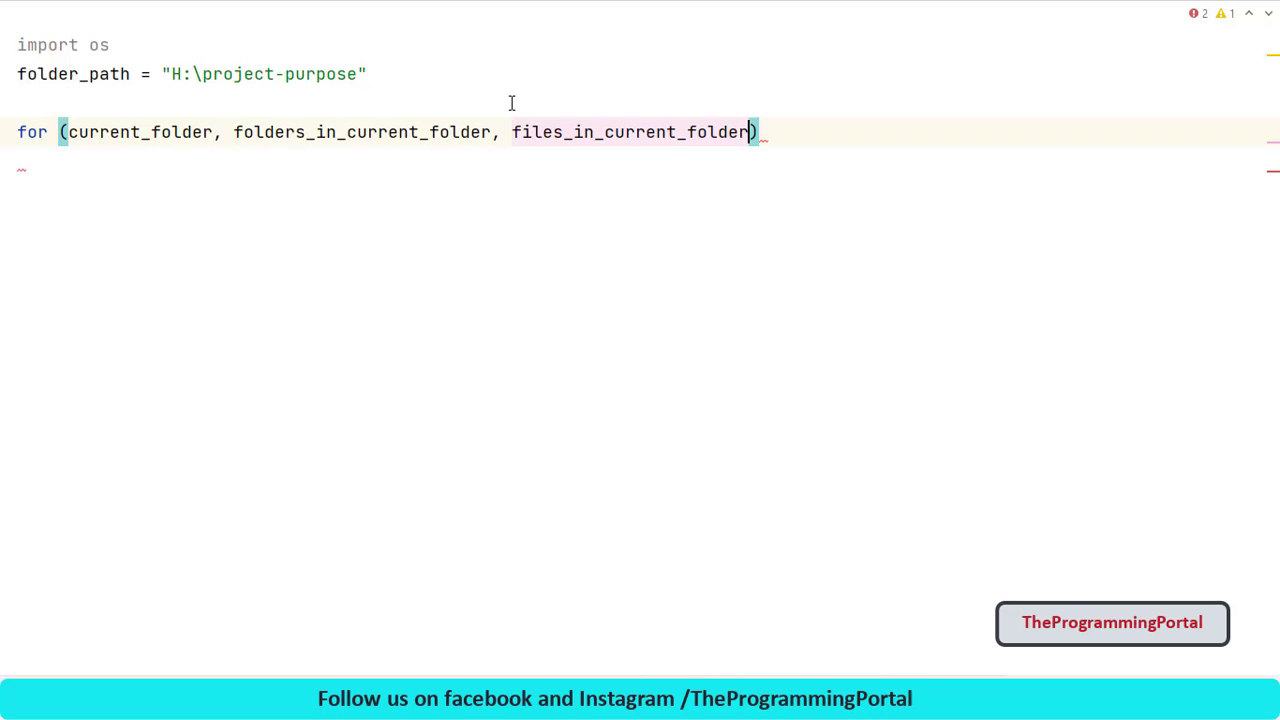
pyautogui.write('in os')
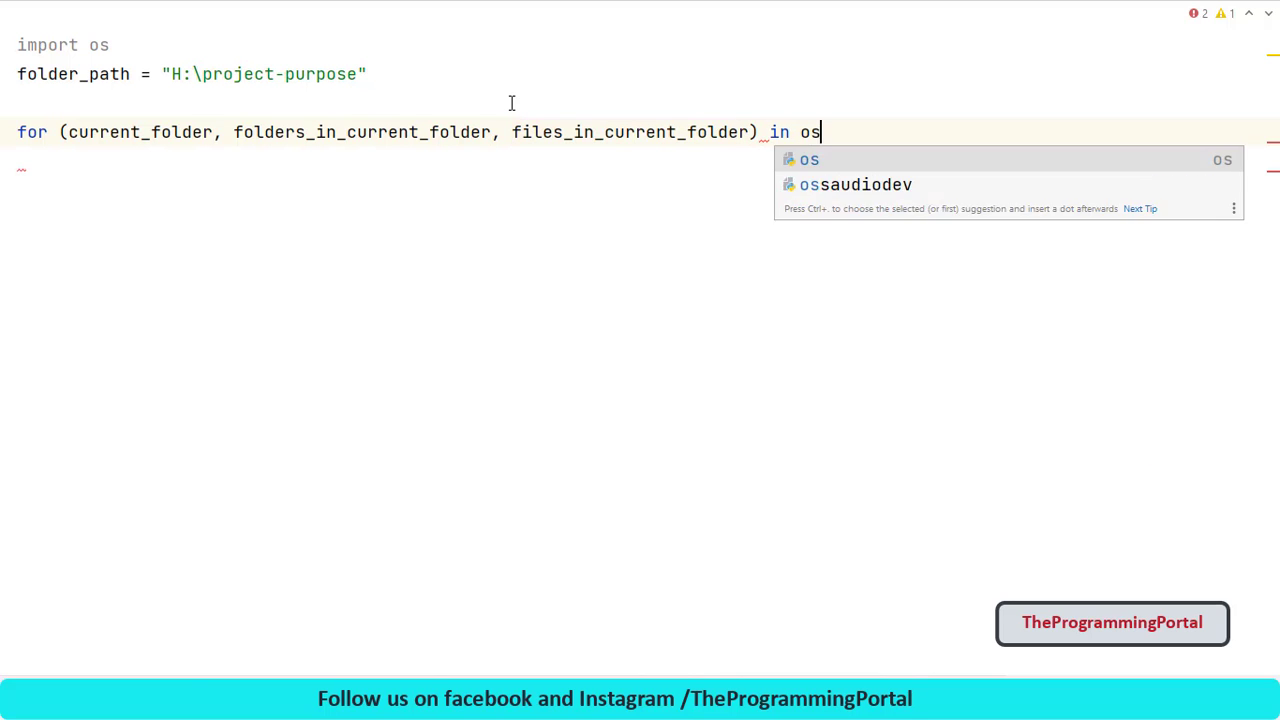
pyautogui.write('.walk(')
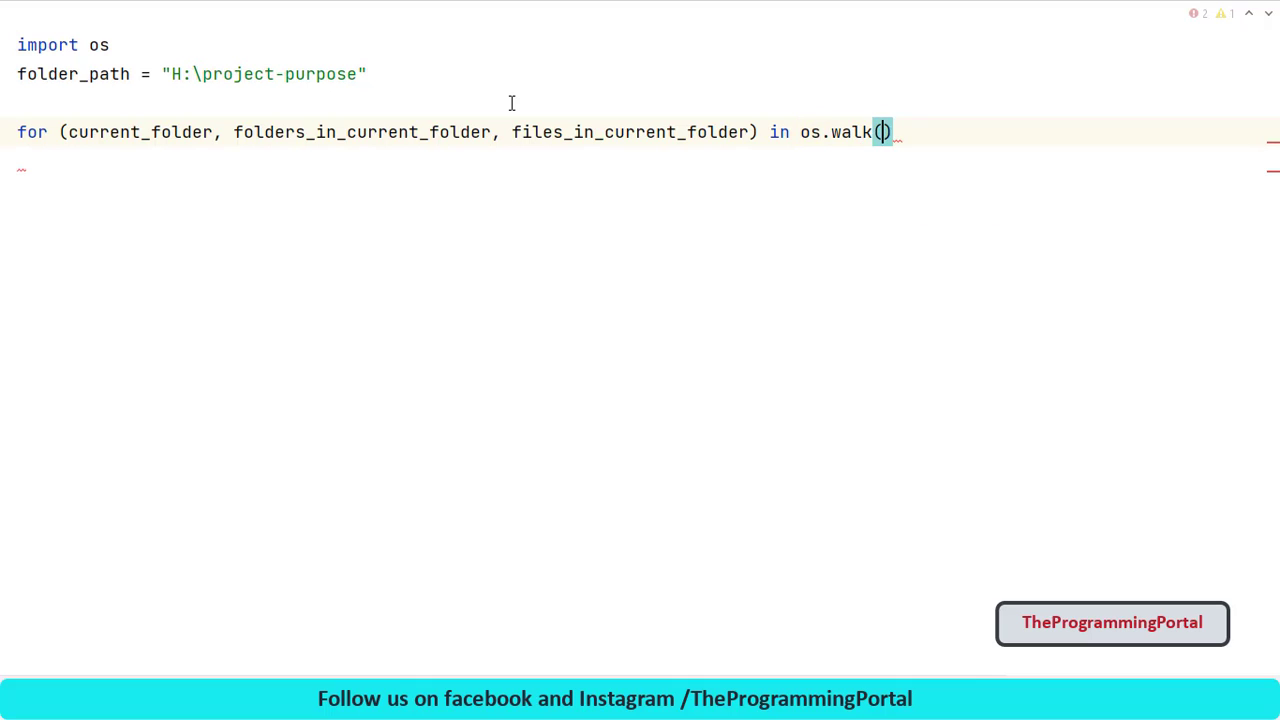
pyautogui.write('folder_path')
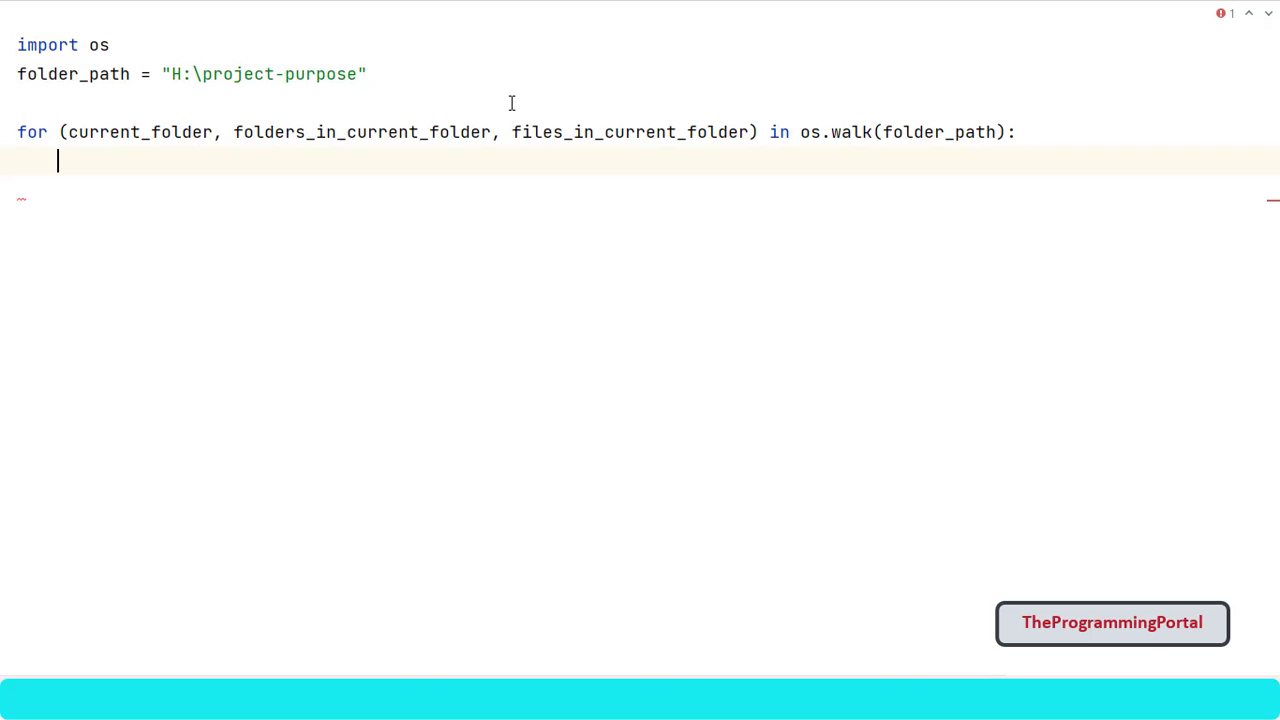
# Add print statements showing the current folder, its subfolders and files, labelled with str()
pyautogui.write("print('")
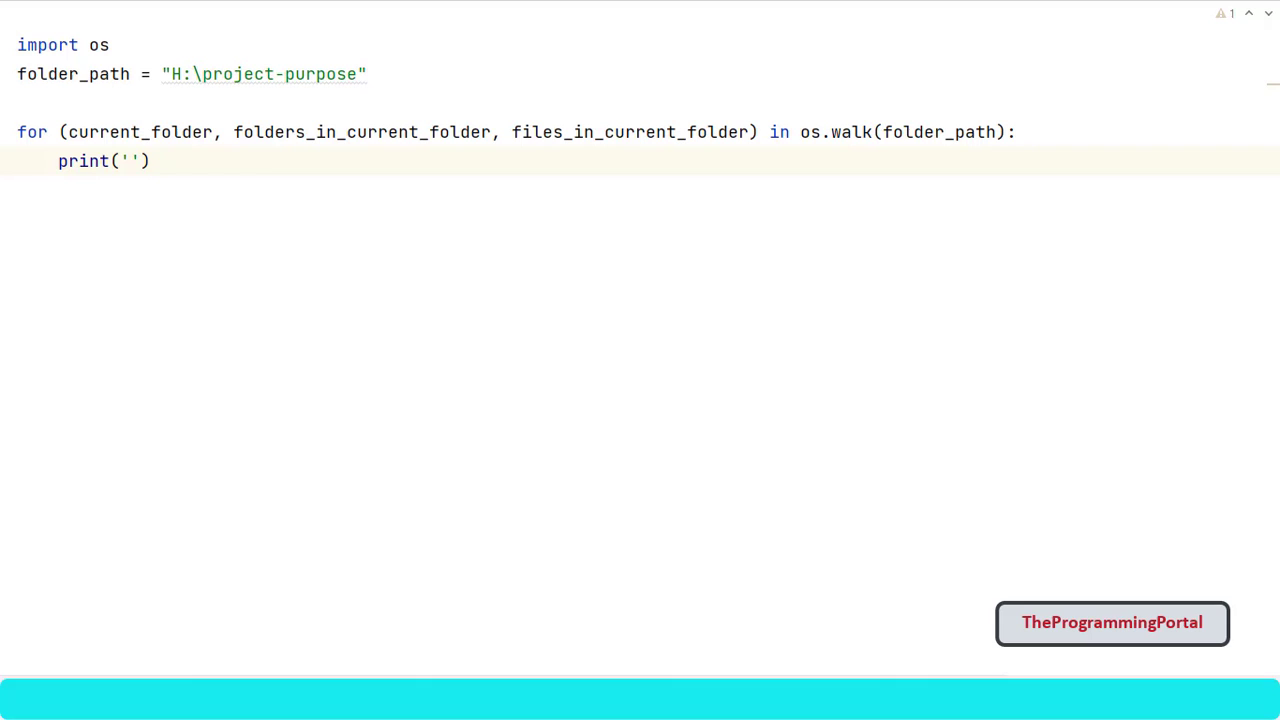
pyautogui.write('current')
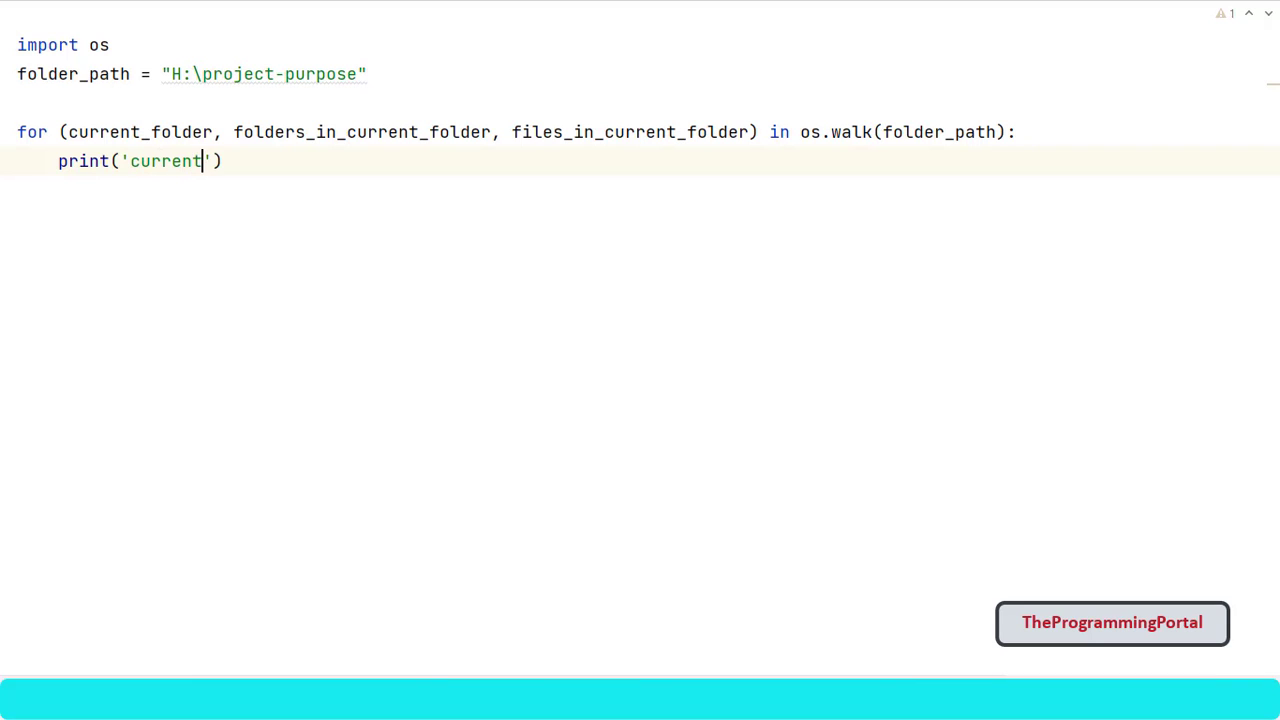
pyautogui.write('folder -')
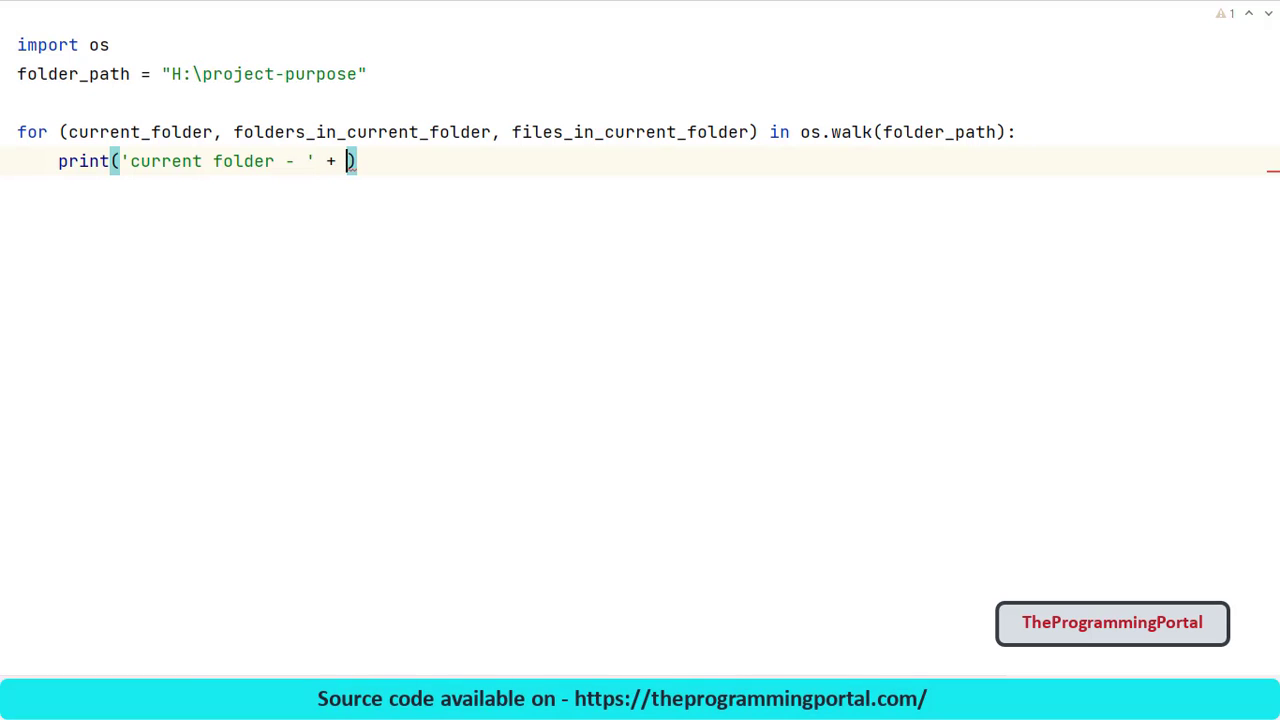
pyautogui.write('str(c')
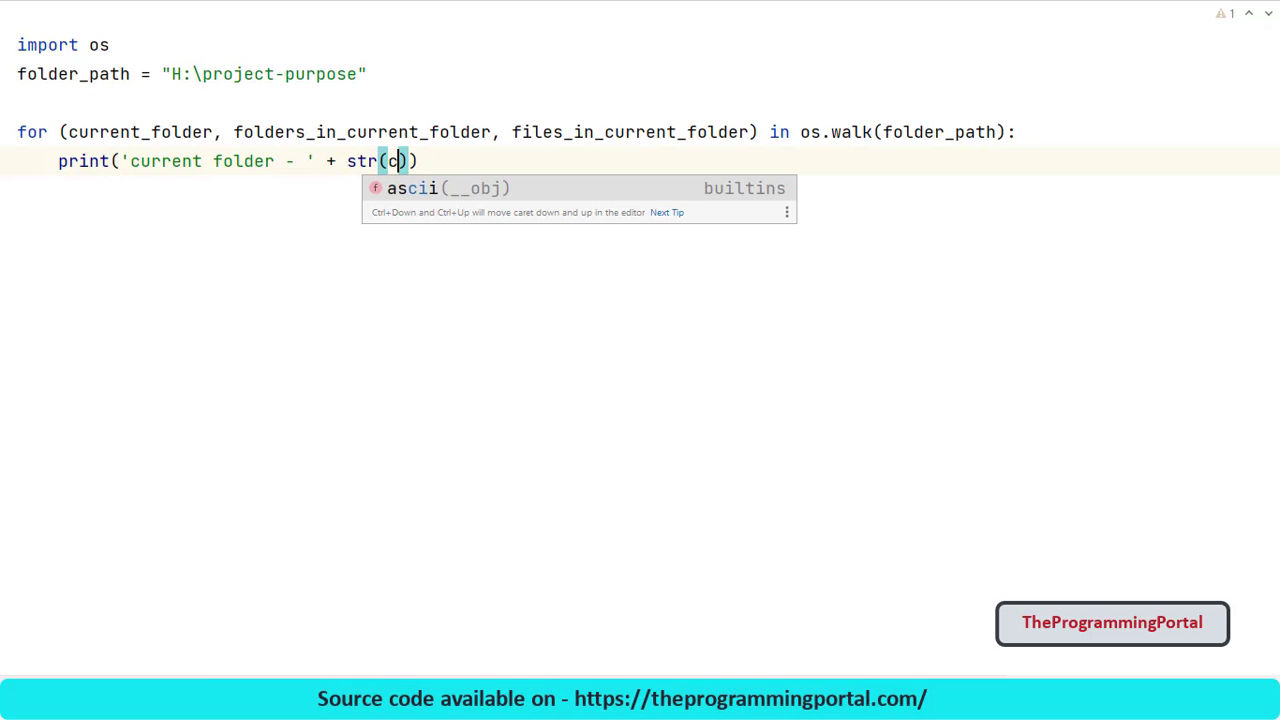
pyautogui.write('urrent_folder')
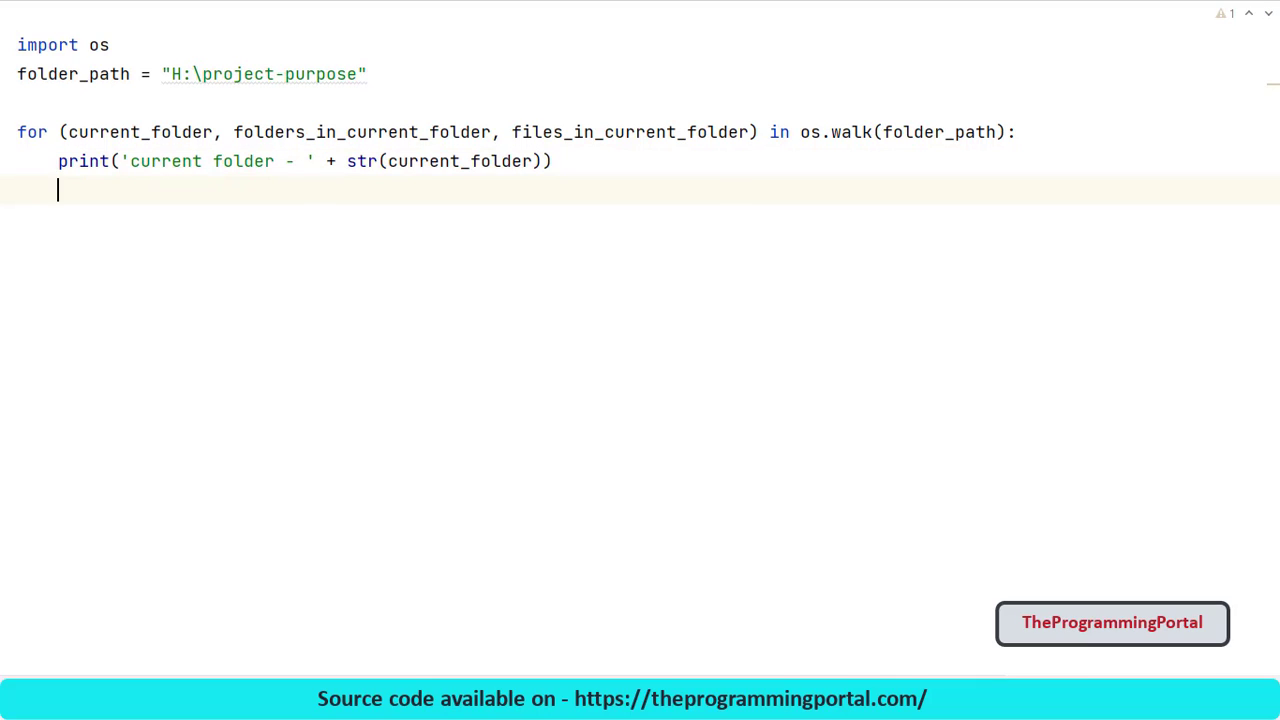
pyautogui.write('print()')
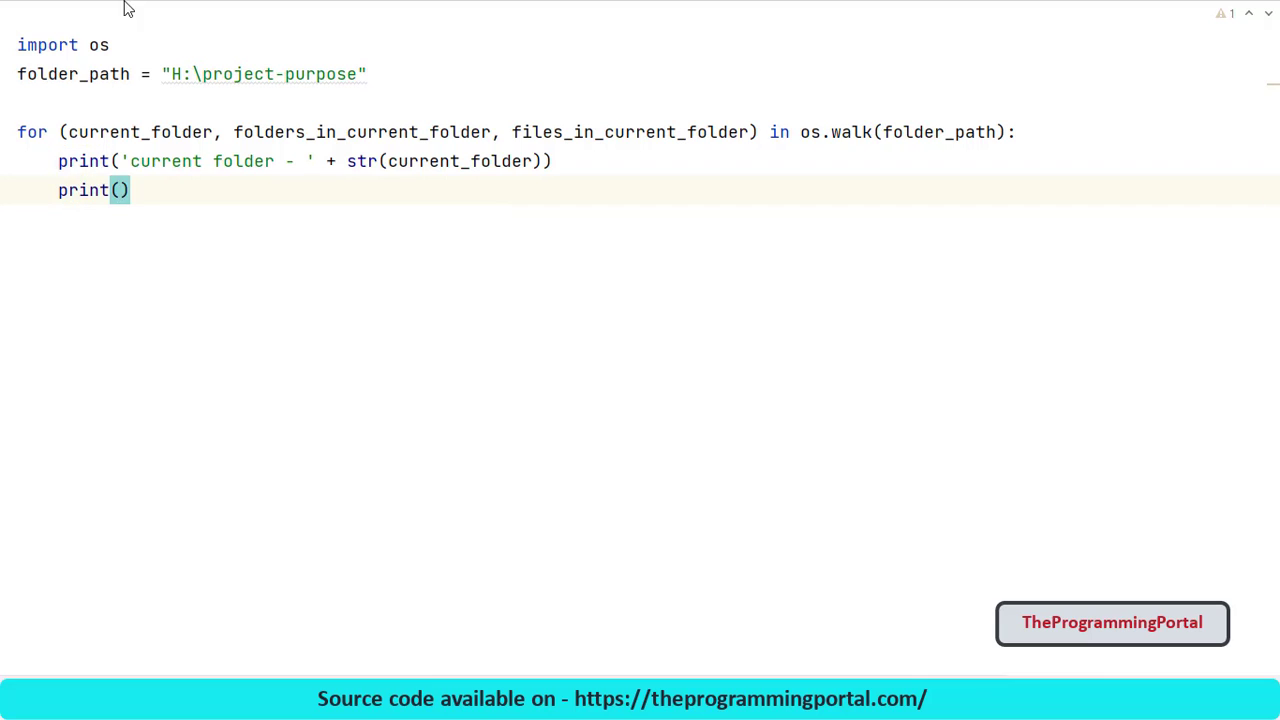
pyautogui.doubleClick(360, 132)
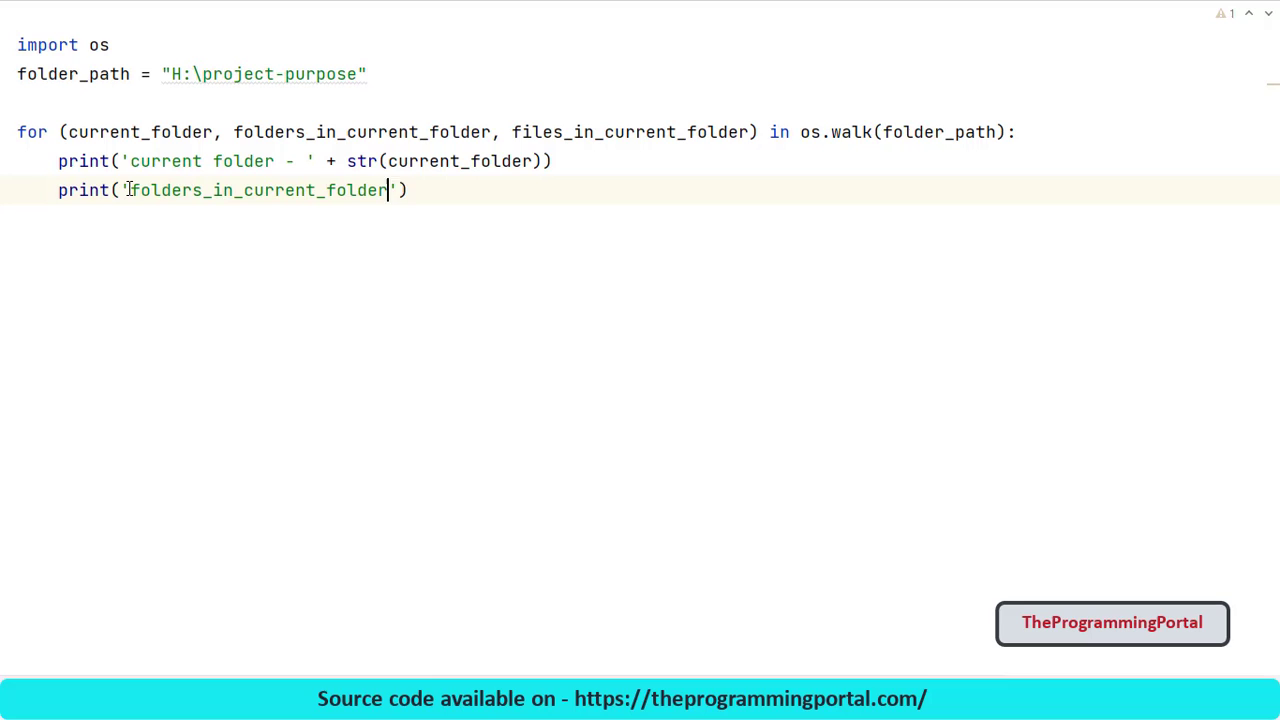
pyautogui.write("- ' + str(current_folder) + ' --> ' + str(files_in_current_folder))")
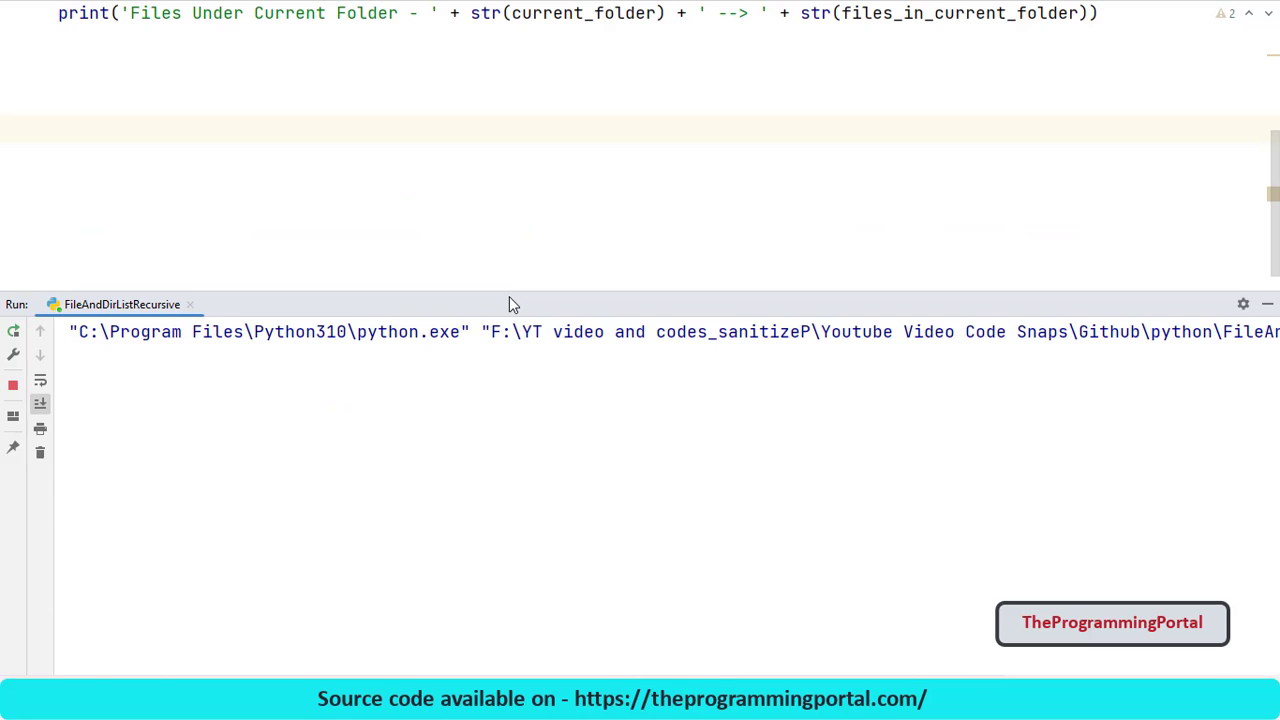
# Review the run output and highlight the top folder path
pyautogui.click(13, 330)
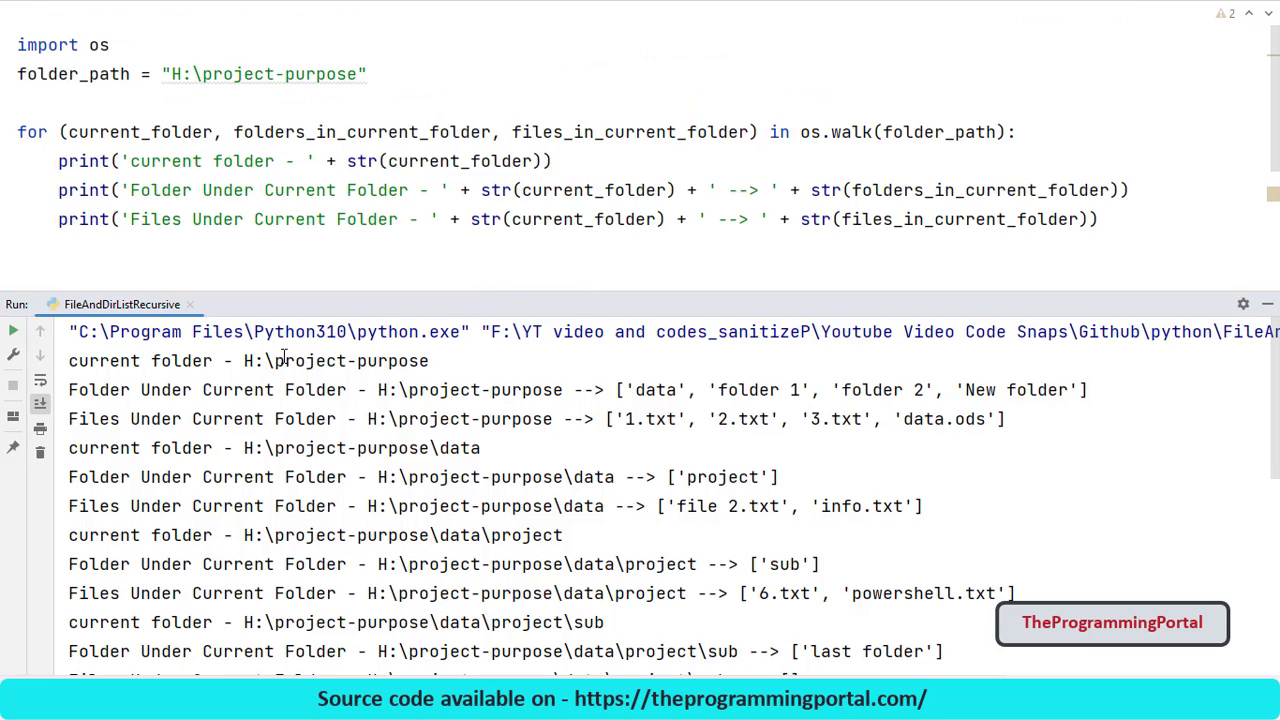
pyautogui.doubleClick(336, 361)
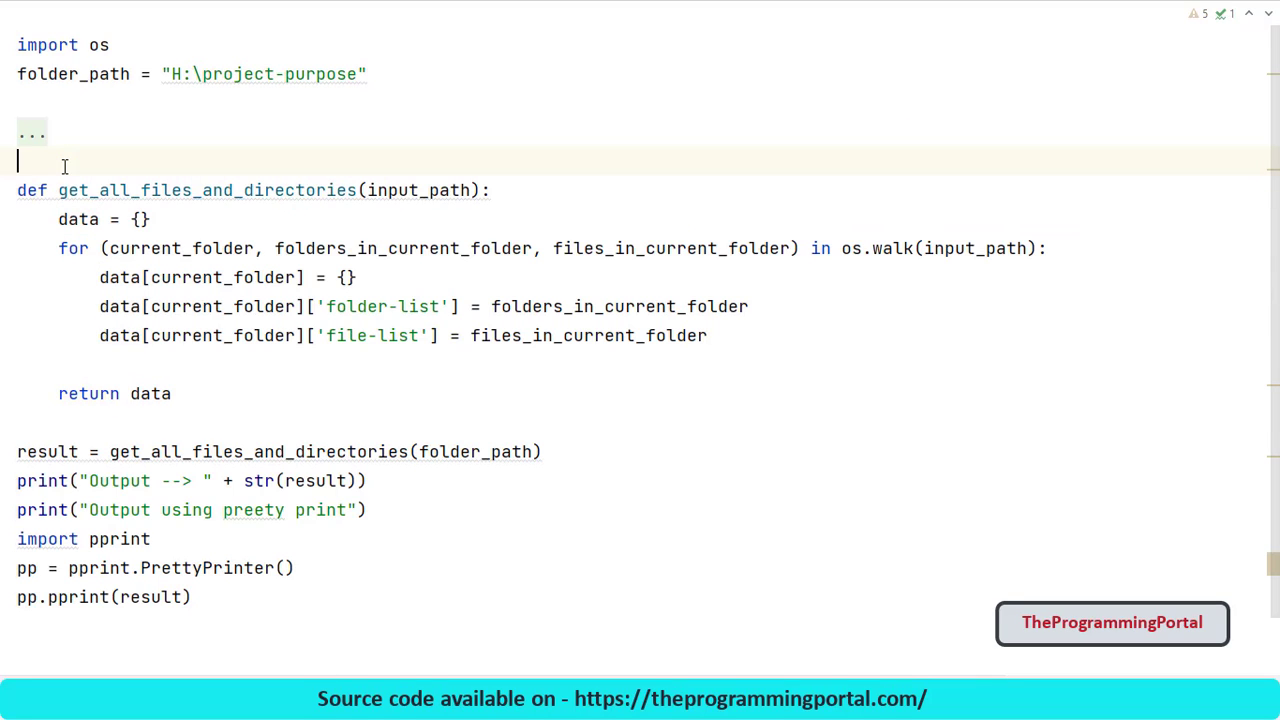
# Highlight the get_all_files_and_directories name, its input_path parameter and the pprint import
pyautogui.doubleClick(207, 190)
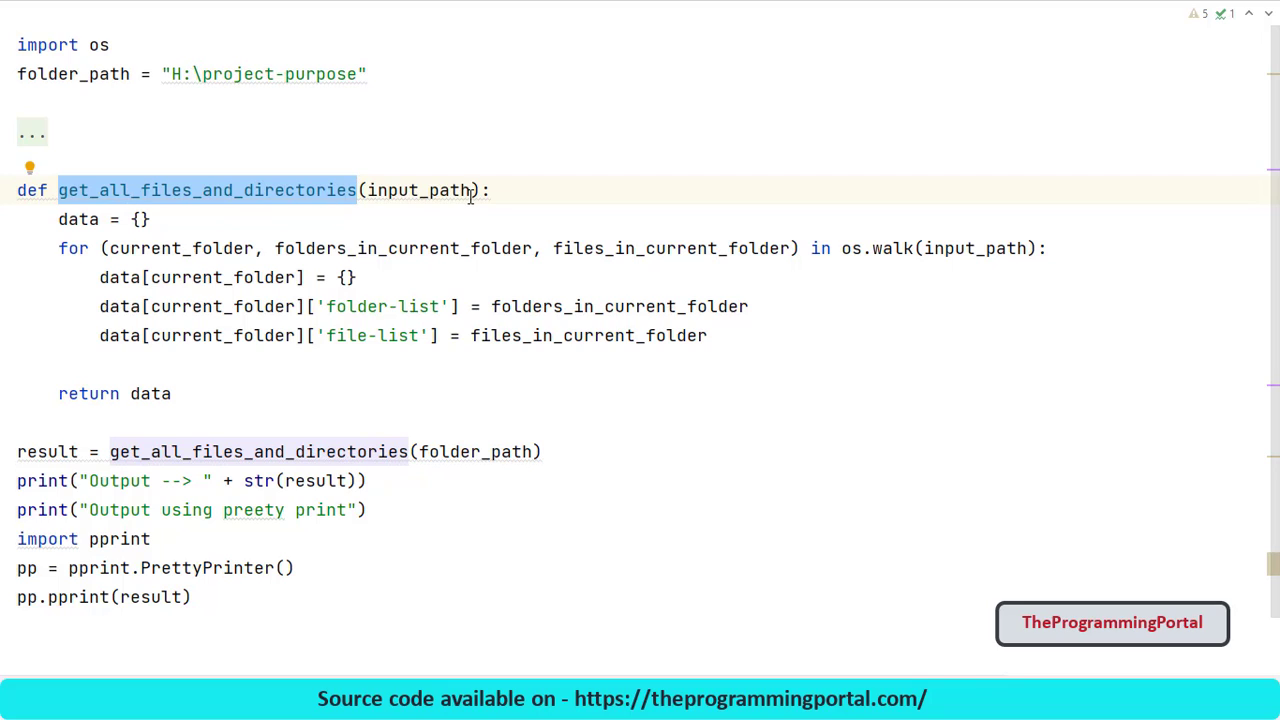
pyautogui.doubleClick(418, 190)
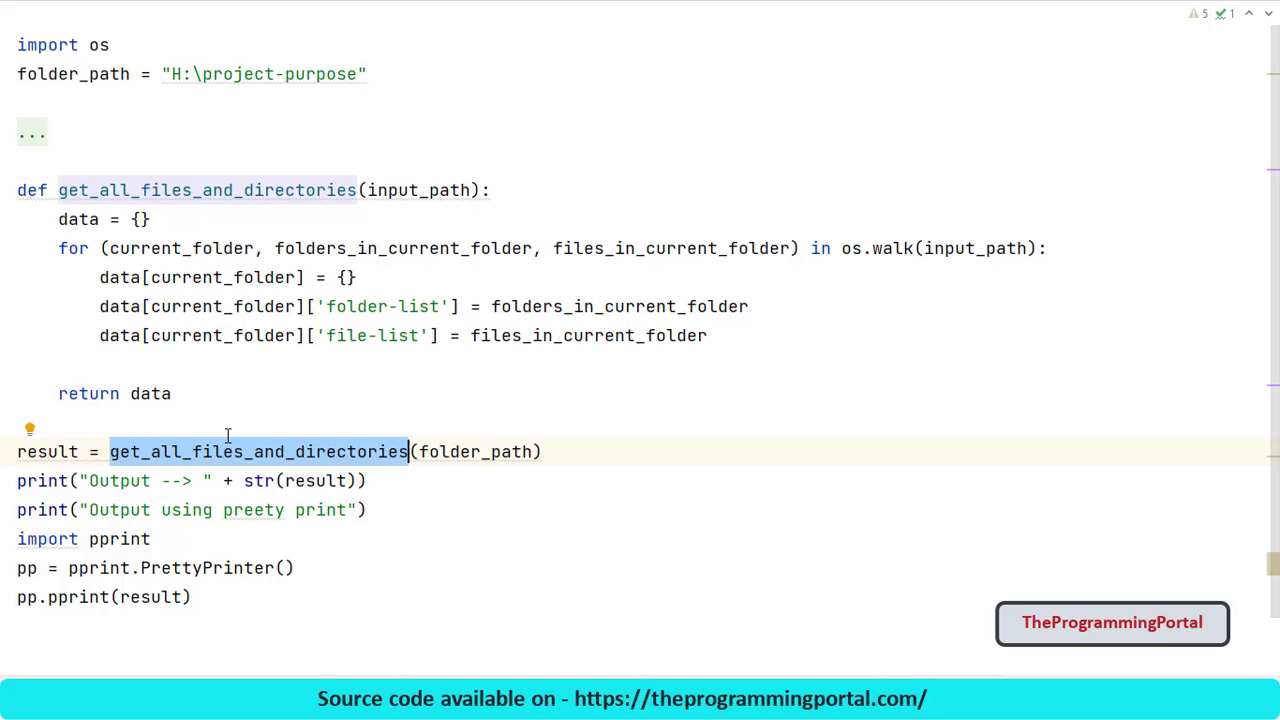
pyautogui.doubleClick(118, 539)
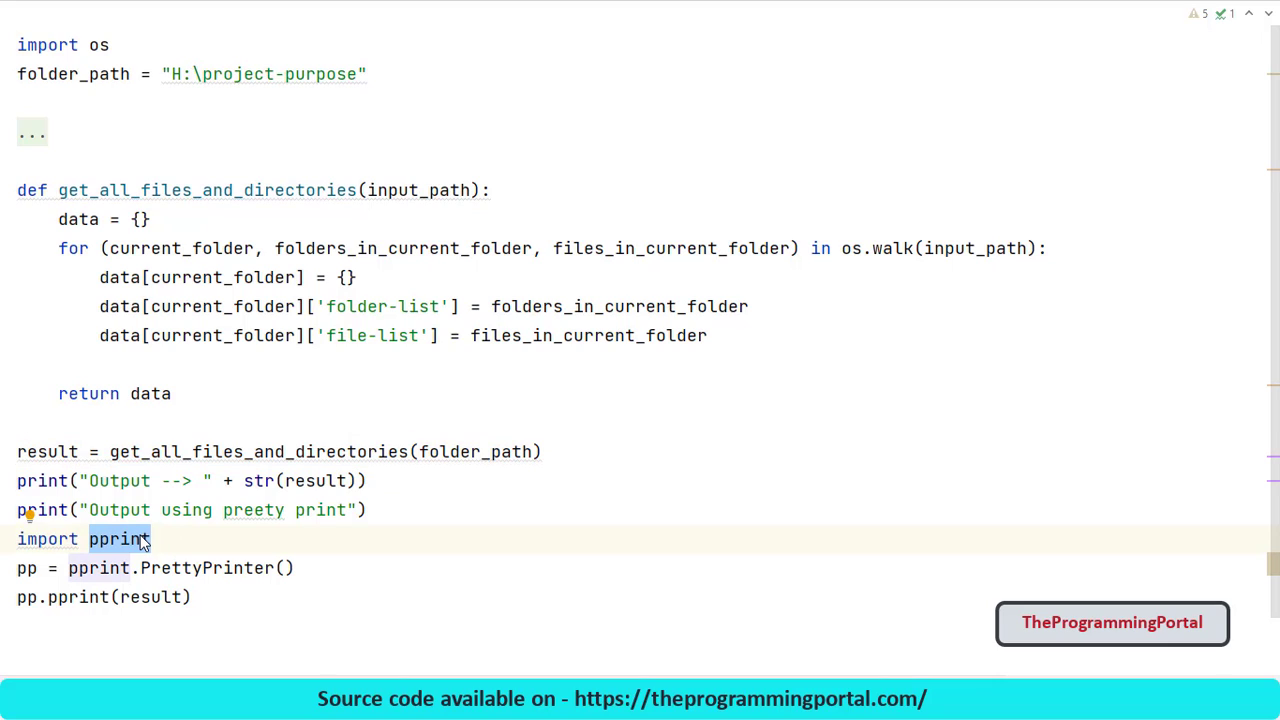